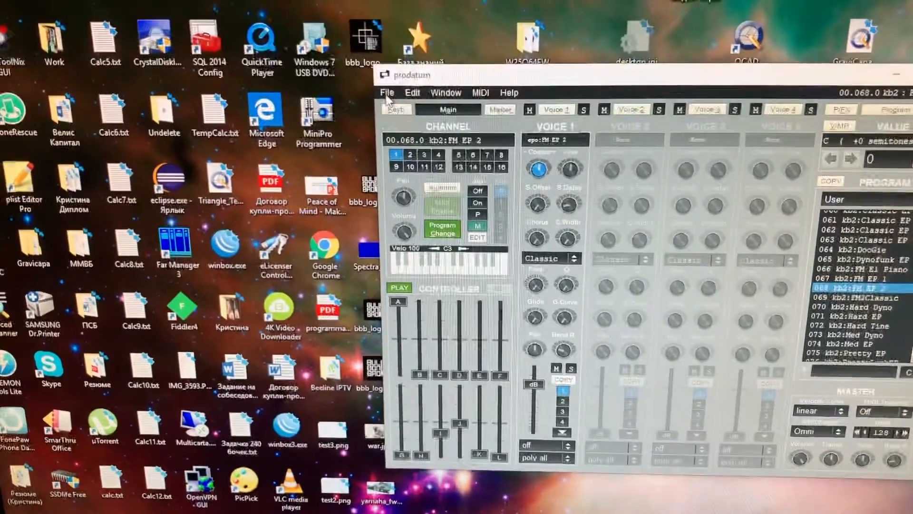
pyautogui.click(386, 92)
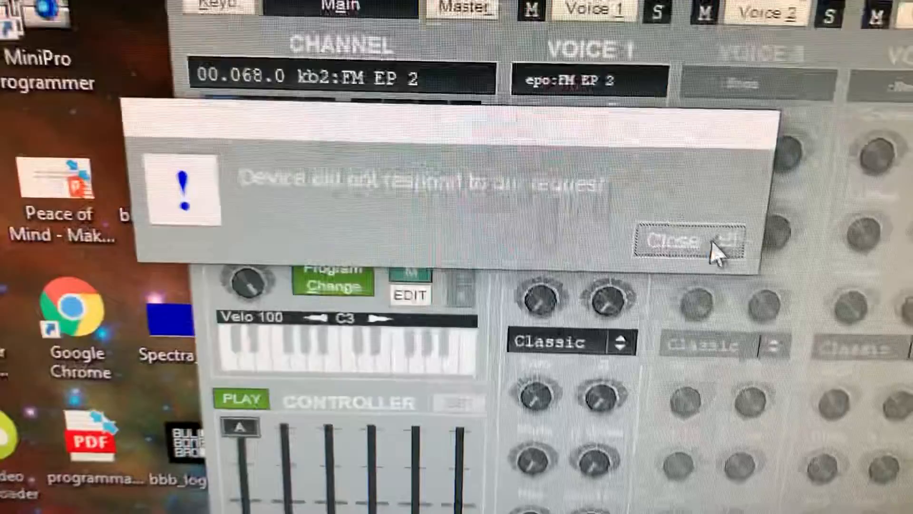
pyautogui.click(673, 241)
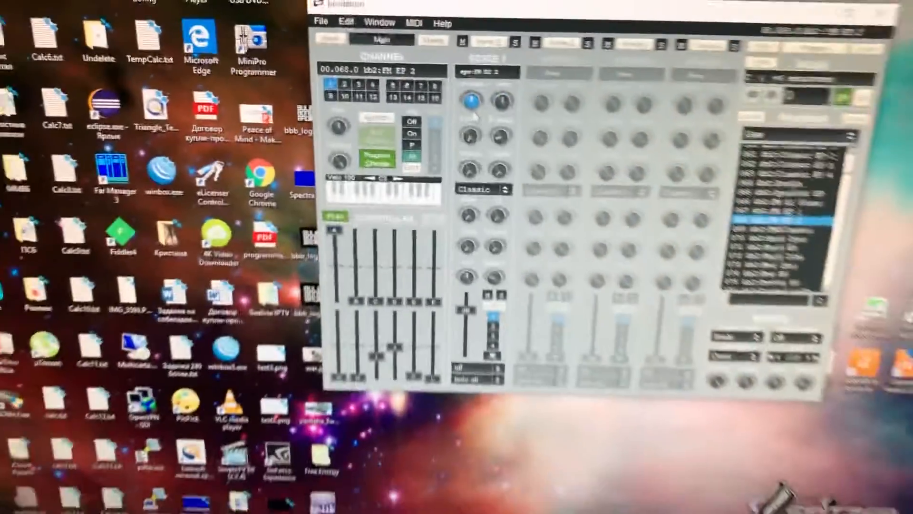